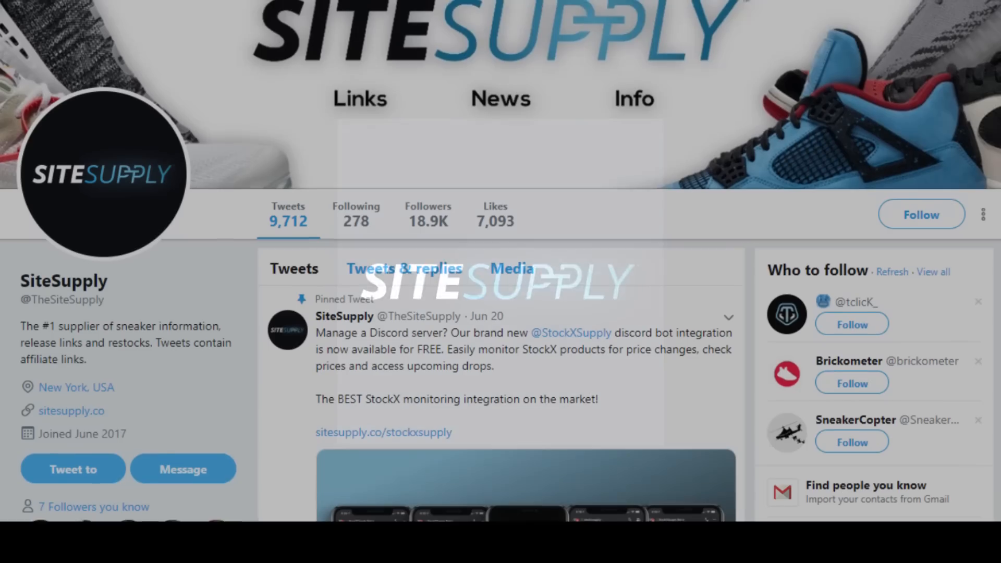
- Dismiss the task menu and view the clock calendar showing June 27, 2019 at 10:59 AM
scroll("up", 3)
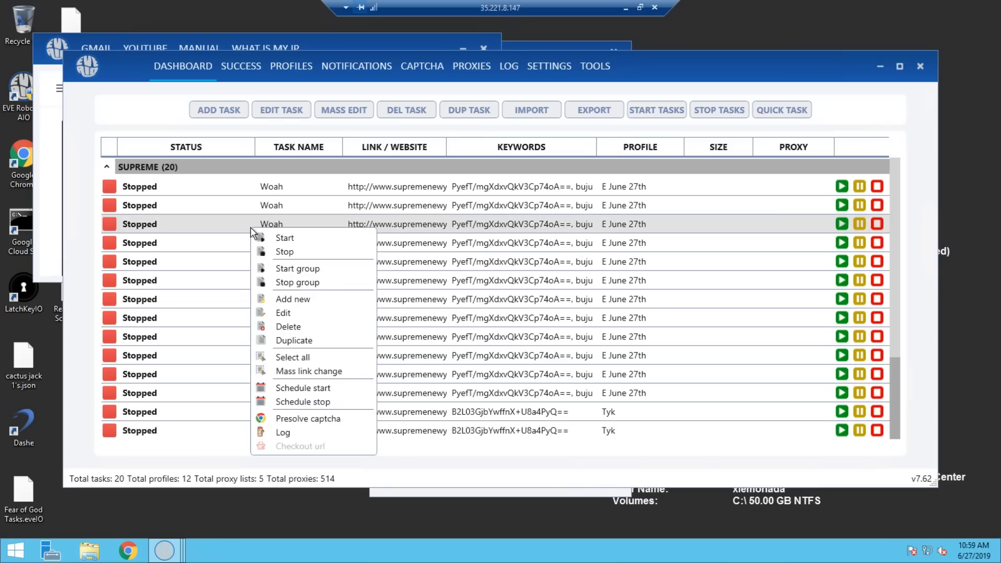
left_click(972, 545)
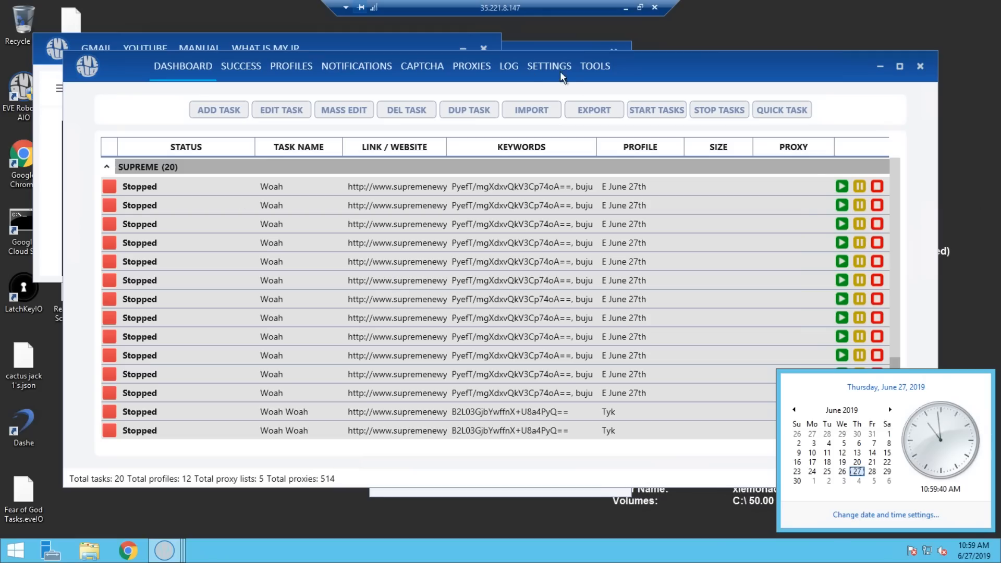
mouse_move(656, 110)
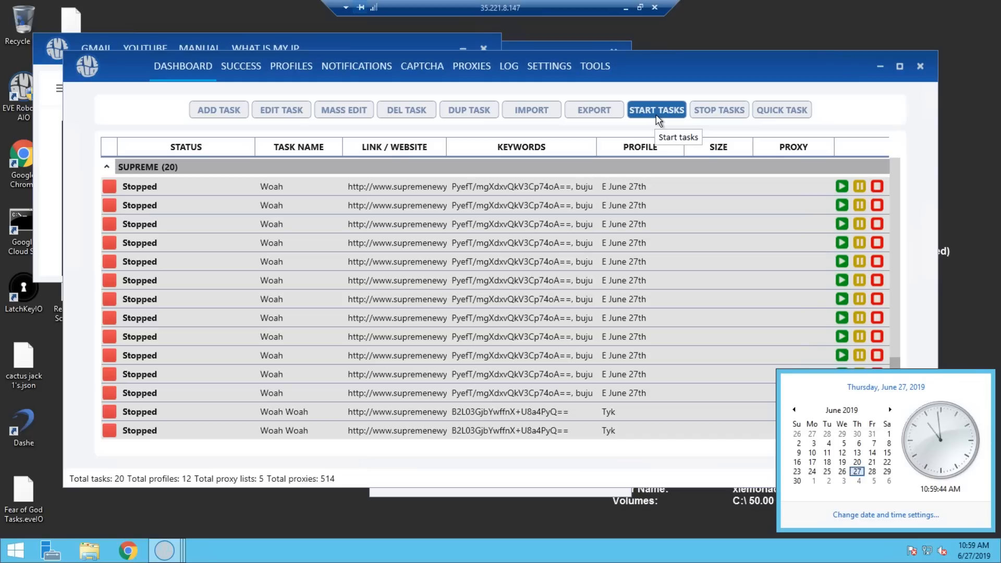
- Start all 20 Supreme tasks so they begin searching and adding to cart
left_click(656, 110)
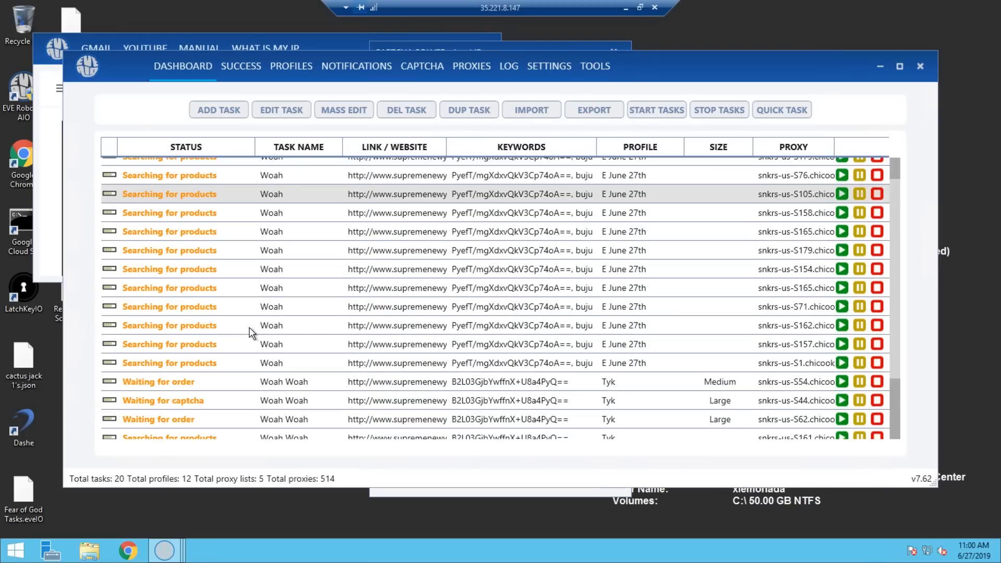
left_click(422, 66)
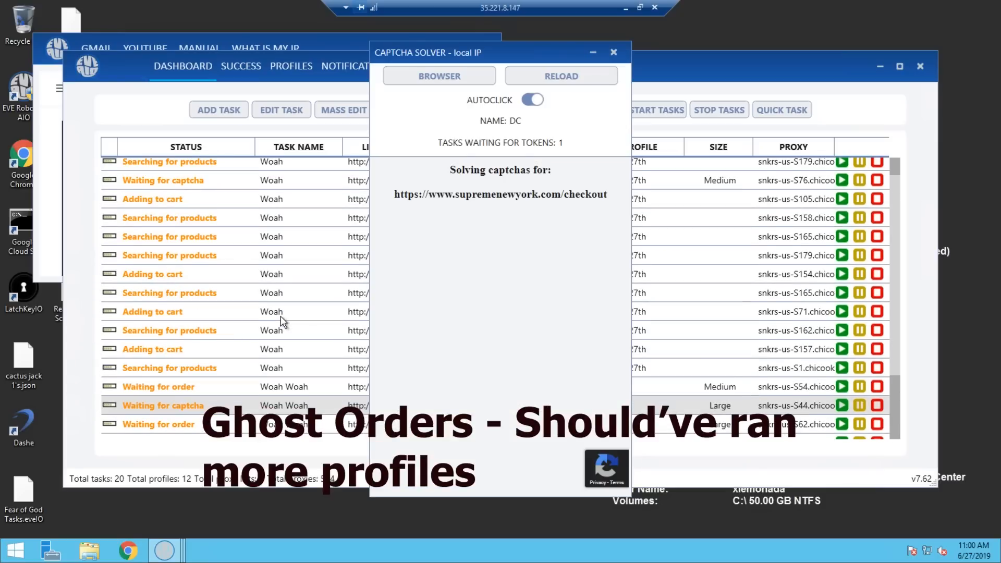
- Bring the Dashboard task list in front of the Captcha Solver window
left_click(613, 52)
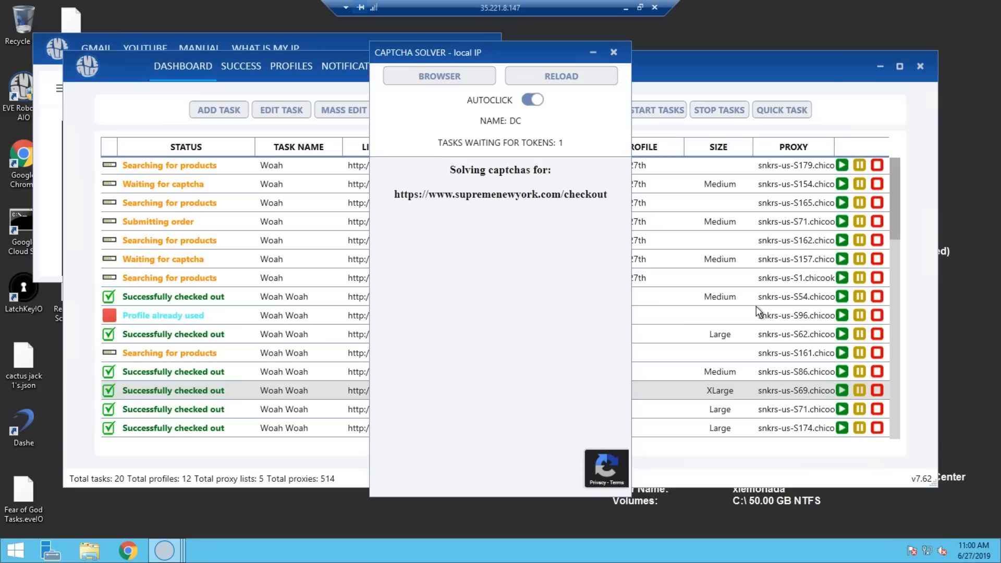
left_click(613, 53)
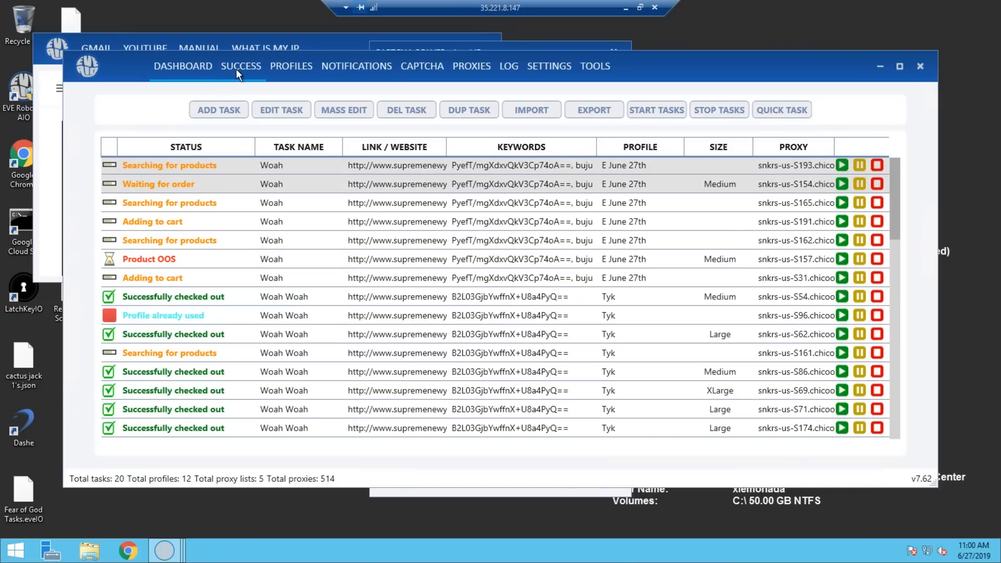
- Answer the bus image captcha by marking the school bus tile and submitting it
left_click(241, 66)
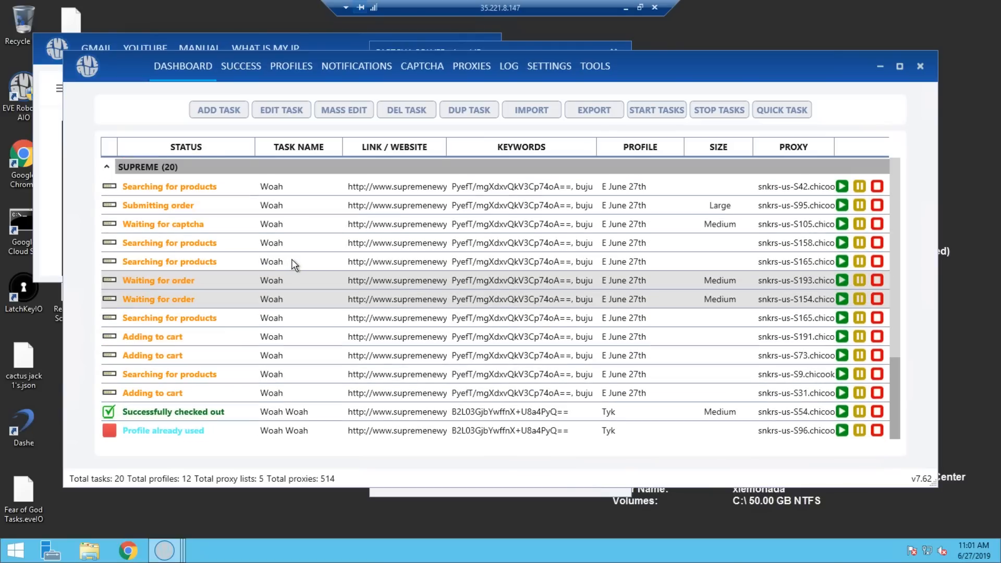
scroll("down", 3)
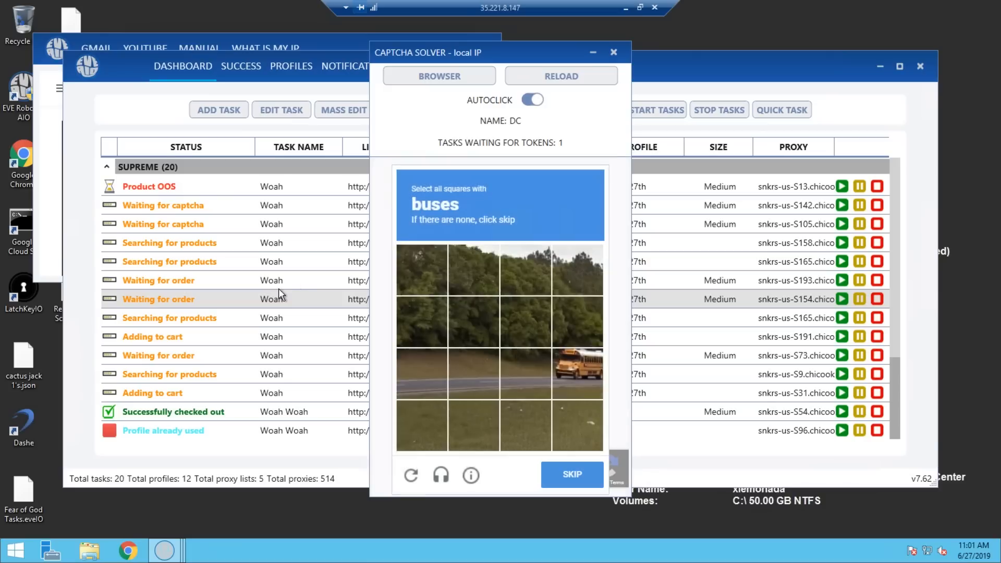
left_click(577, 374)
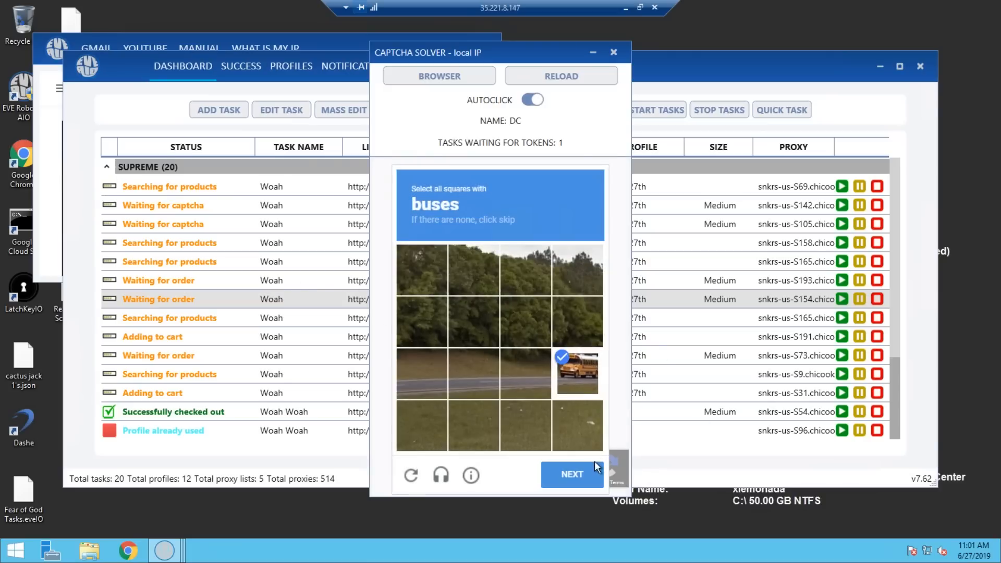
left_click(571, 473)
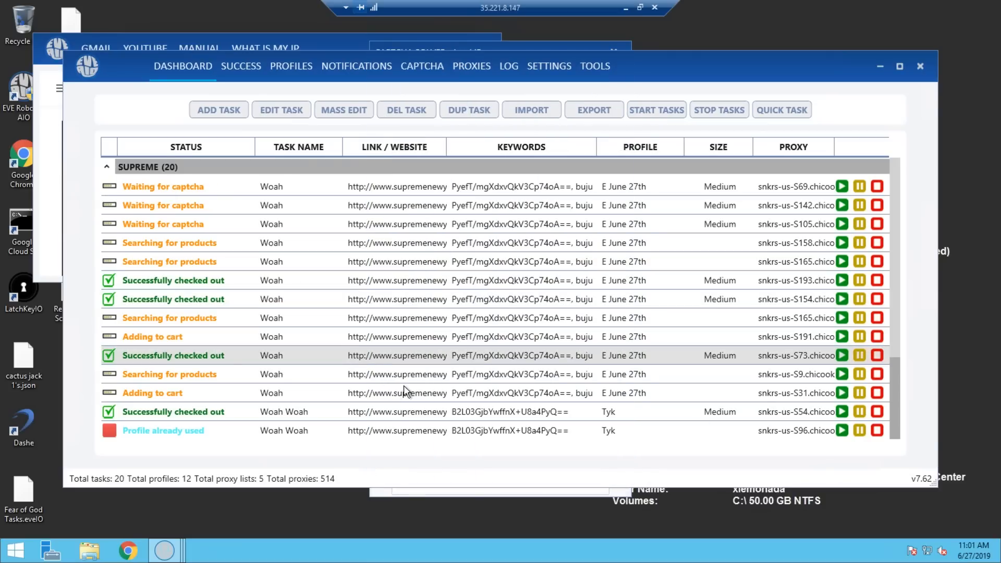
mouse_move(511, 288)
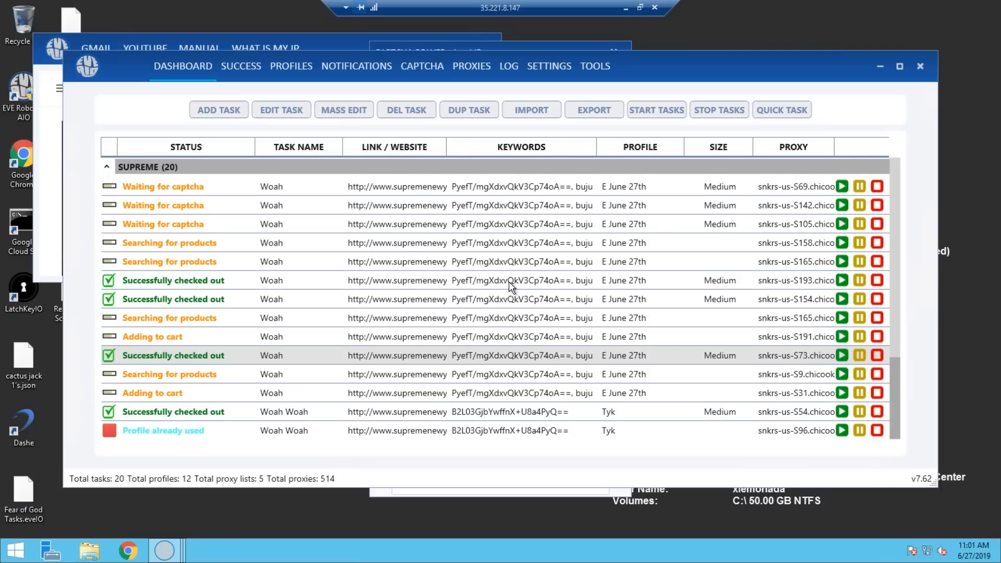
- Scroll the running task list while waiting for the next captcha challenge
scroll("down", 3)
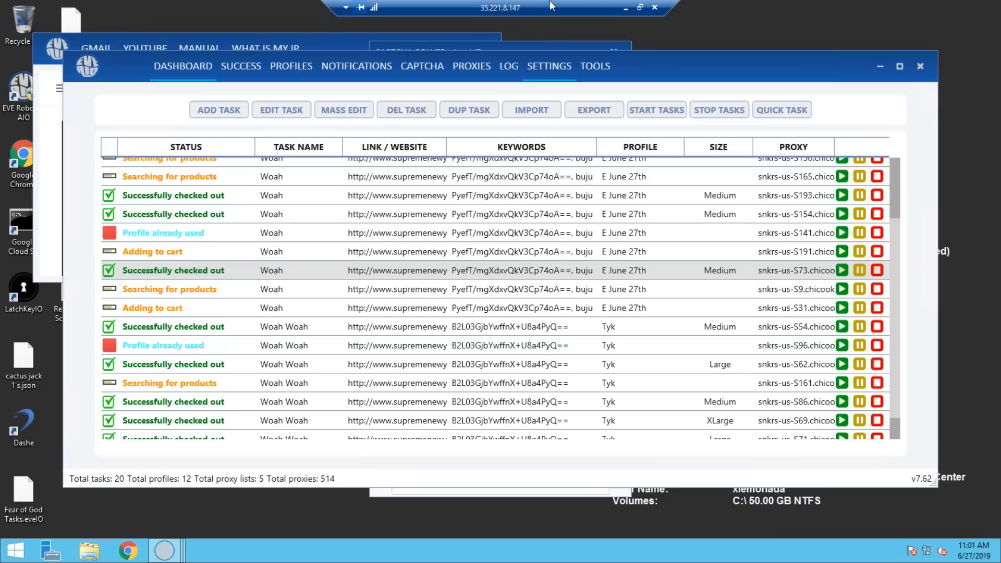
mouse_move(631, 475)
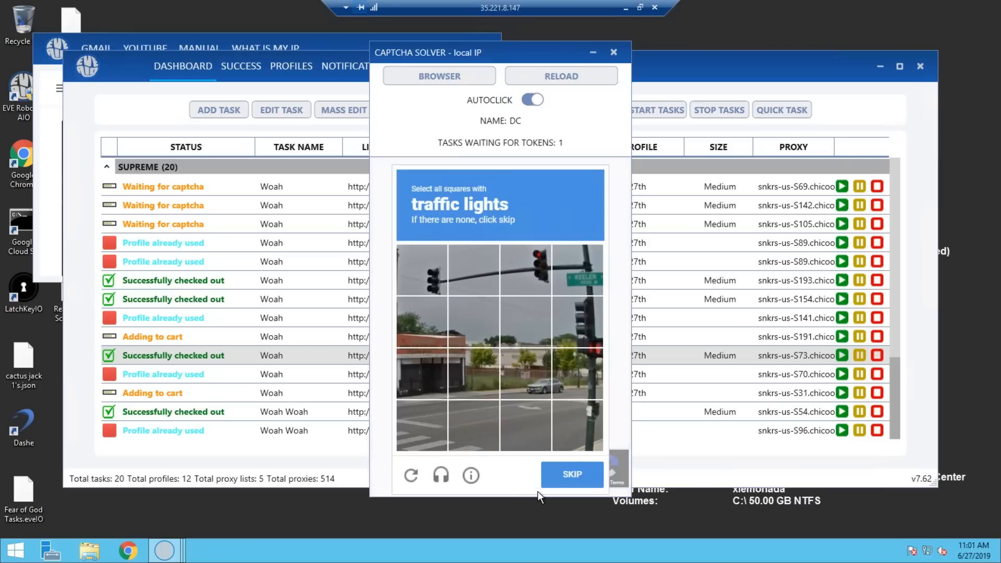
- Answer the traffic lights captcha and view the success list of Buju Banton and Dynamite tees
left_click(576, 269)
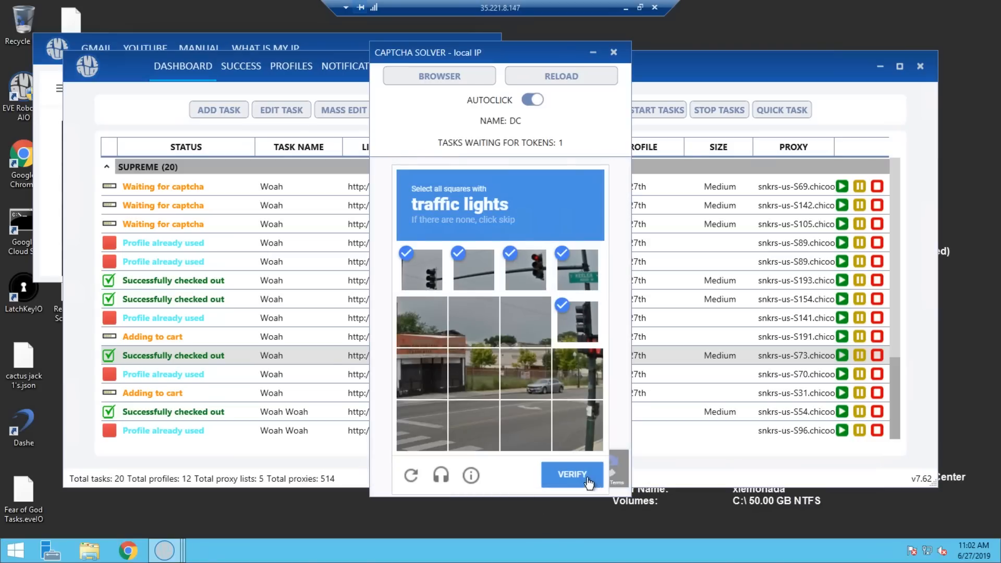
left_click(571, 475)
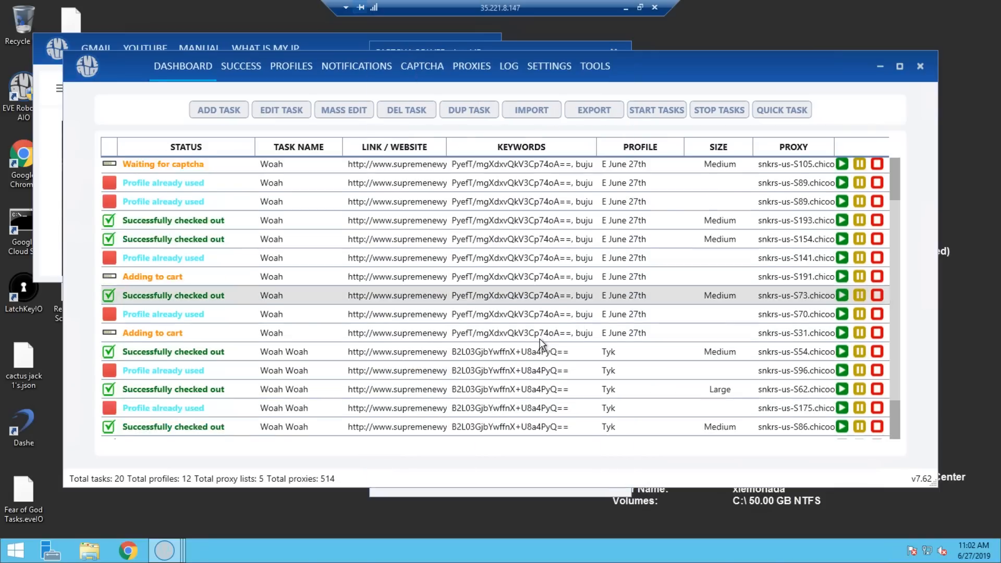
left_click(241, 65)
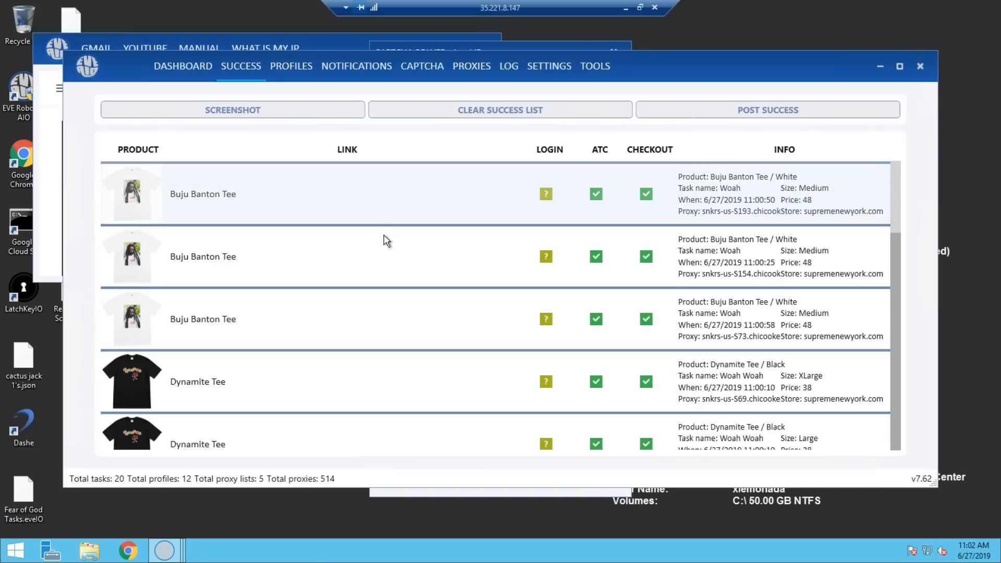
mouse_move(152, 210)
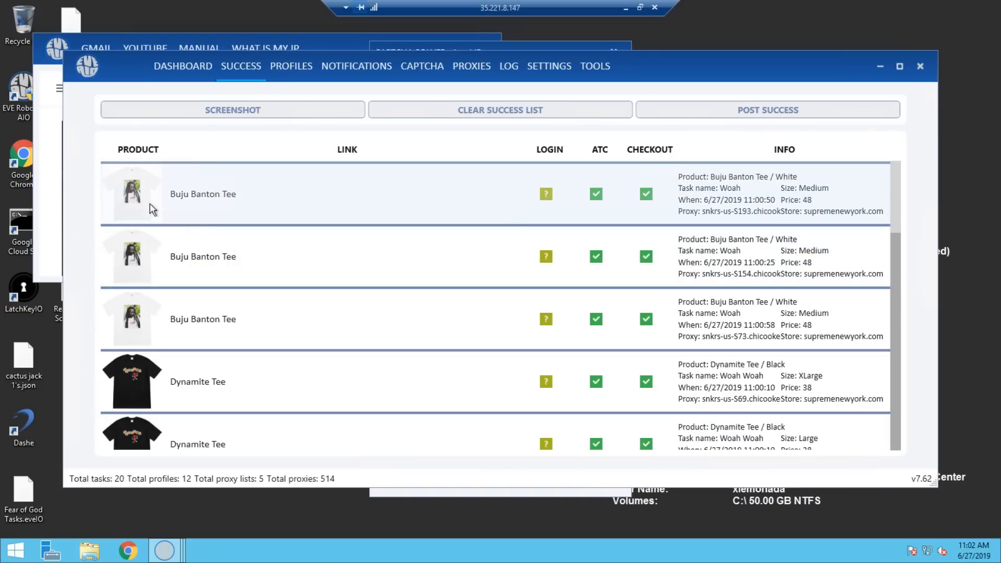